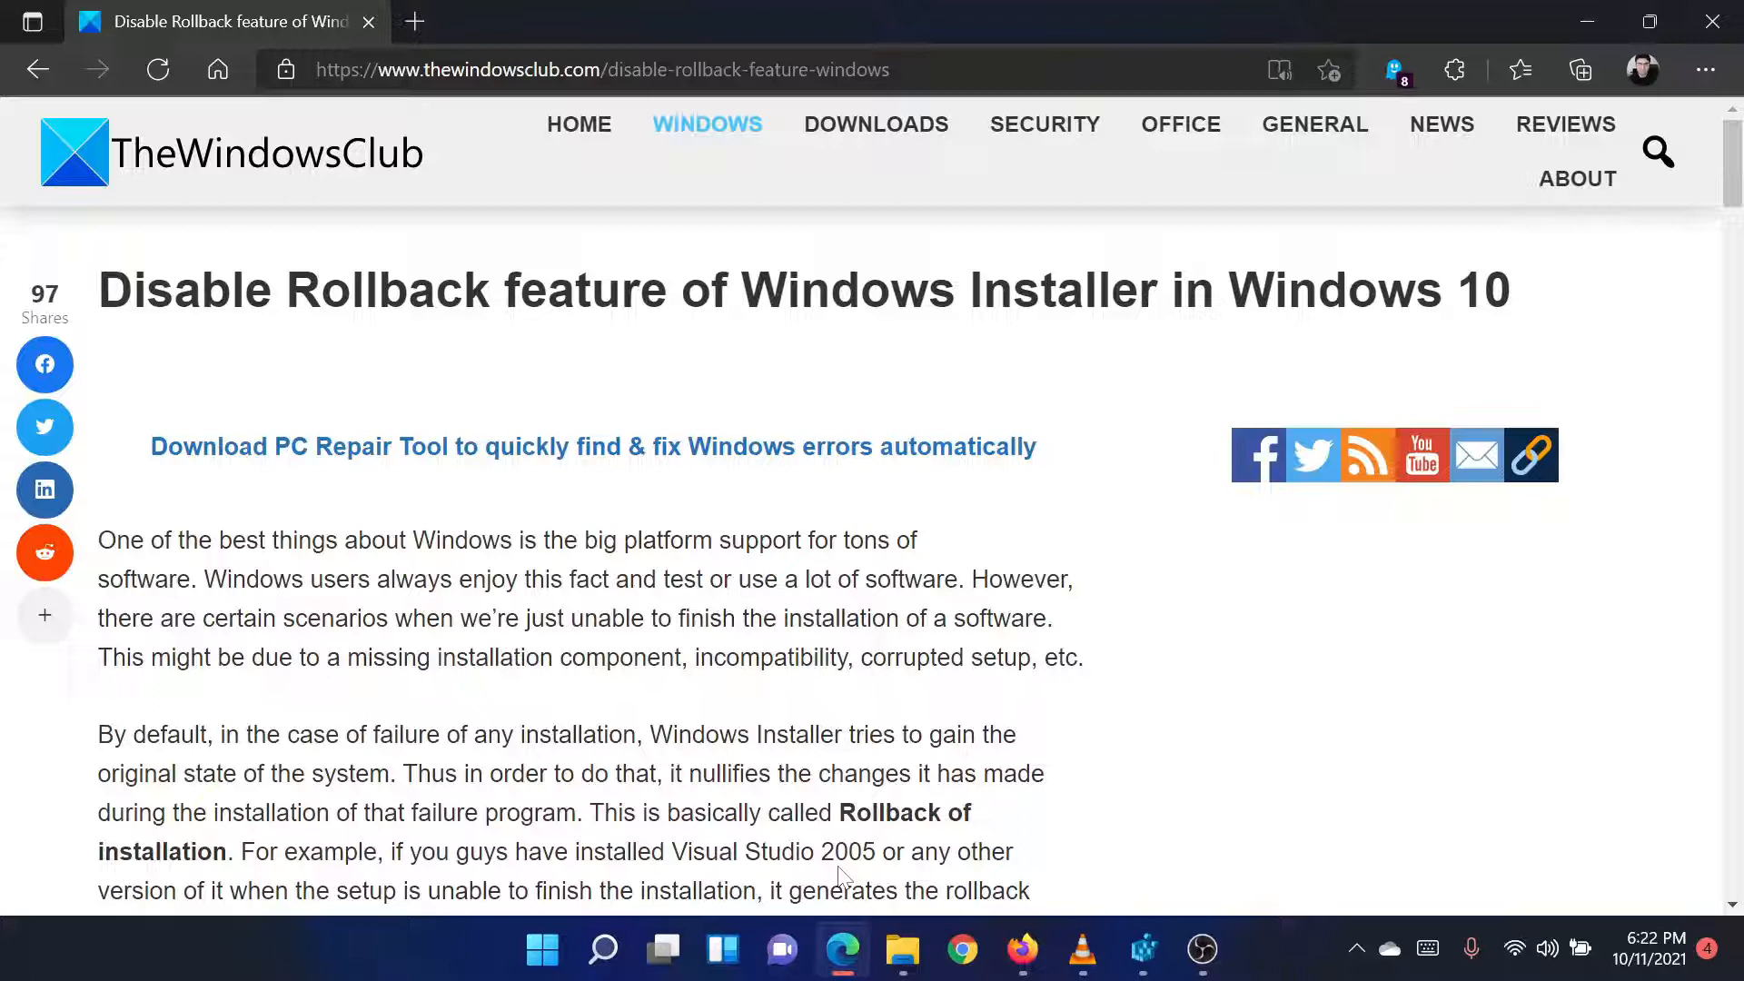
- Bring the 'Disable Rollback using Registry Editor' section of TheWindowsClub article into view
left_click_drag(145, 291, 588, 291)
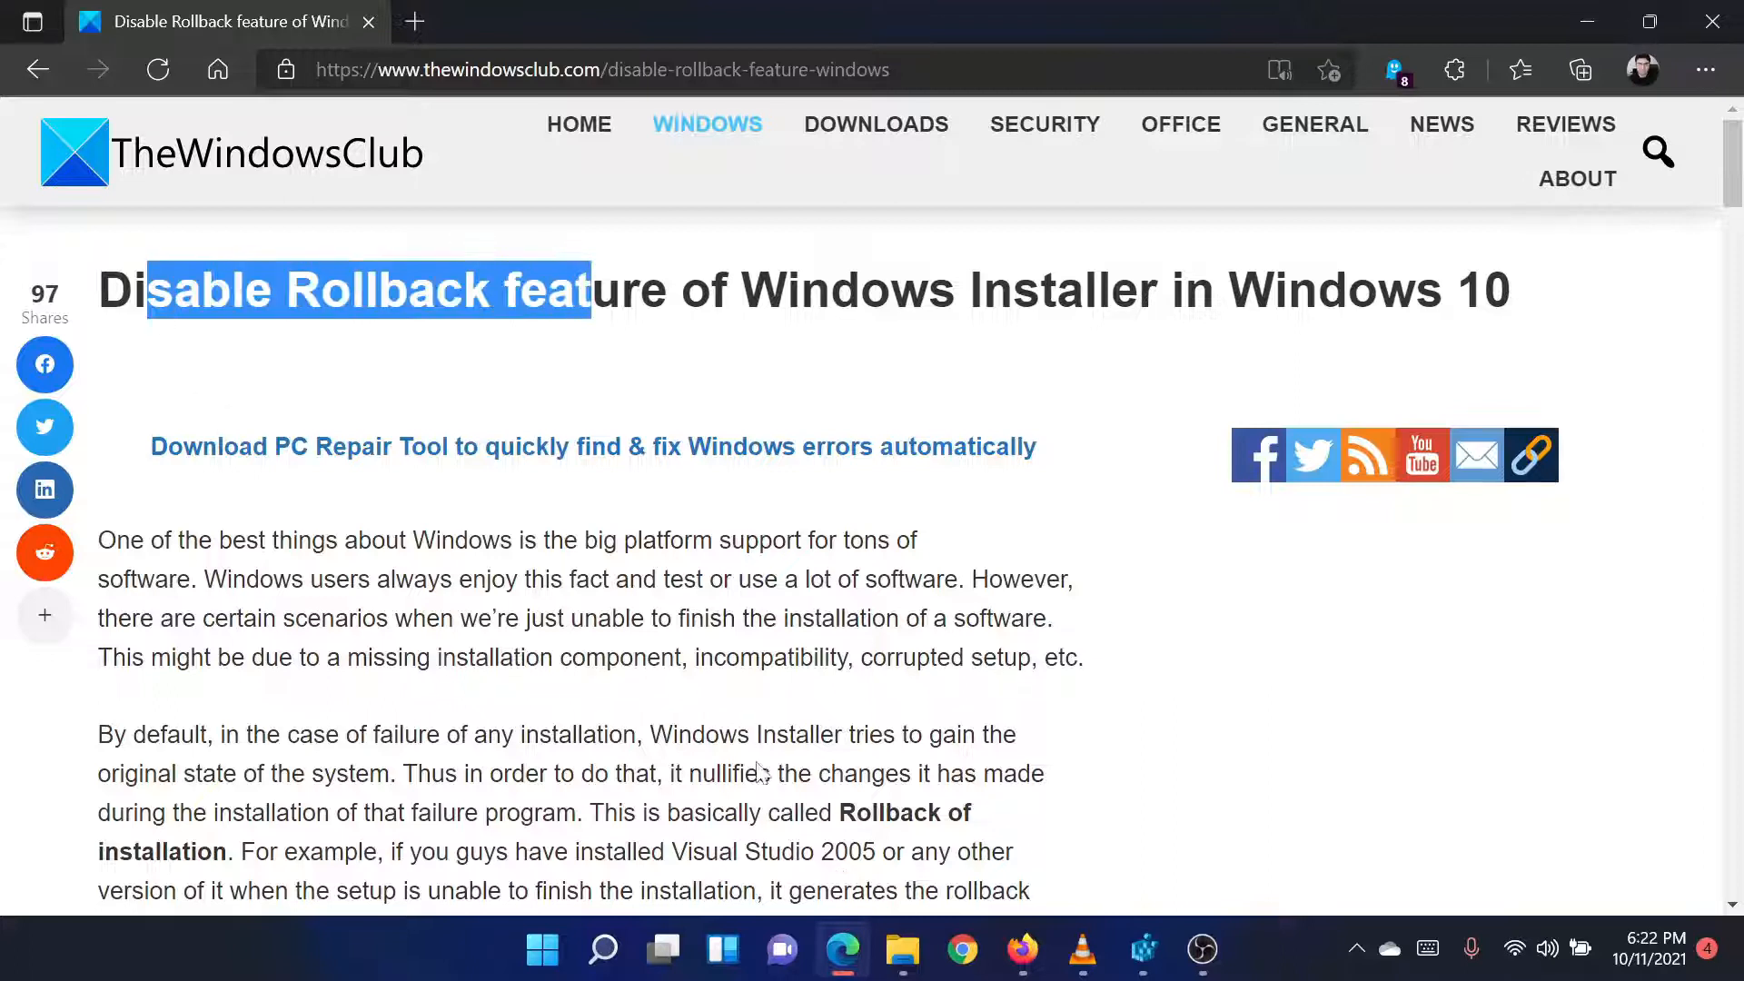
scroll("down", 3)
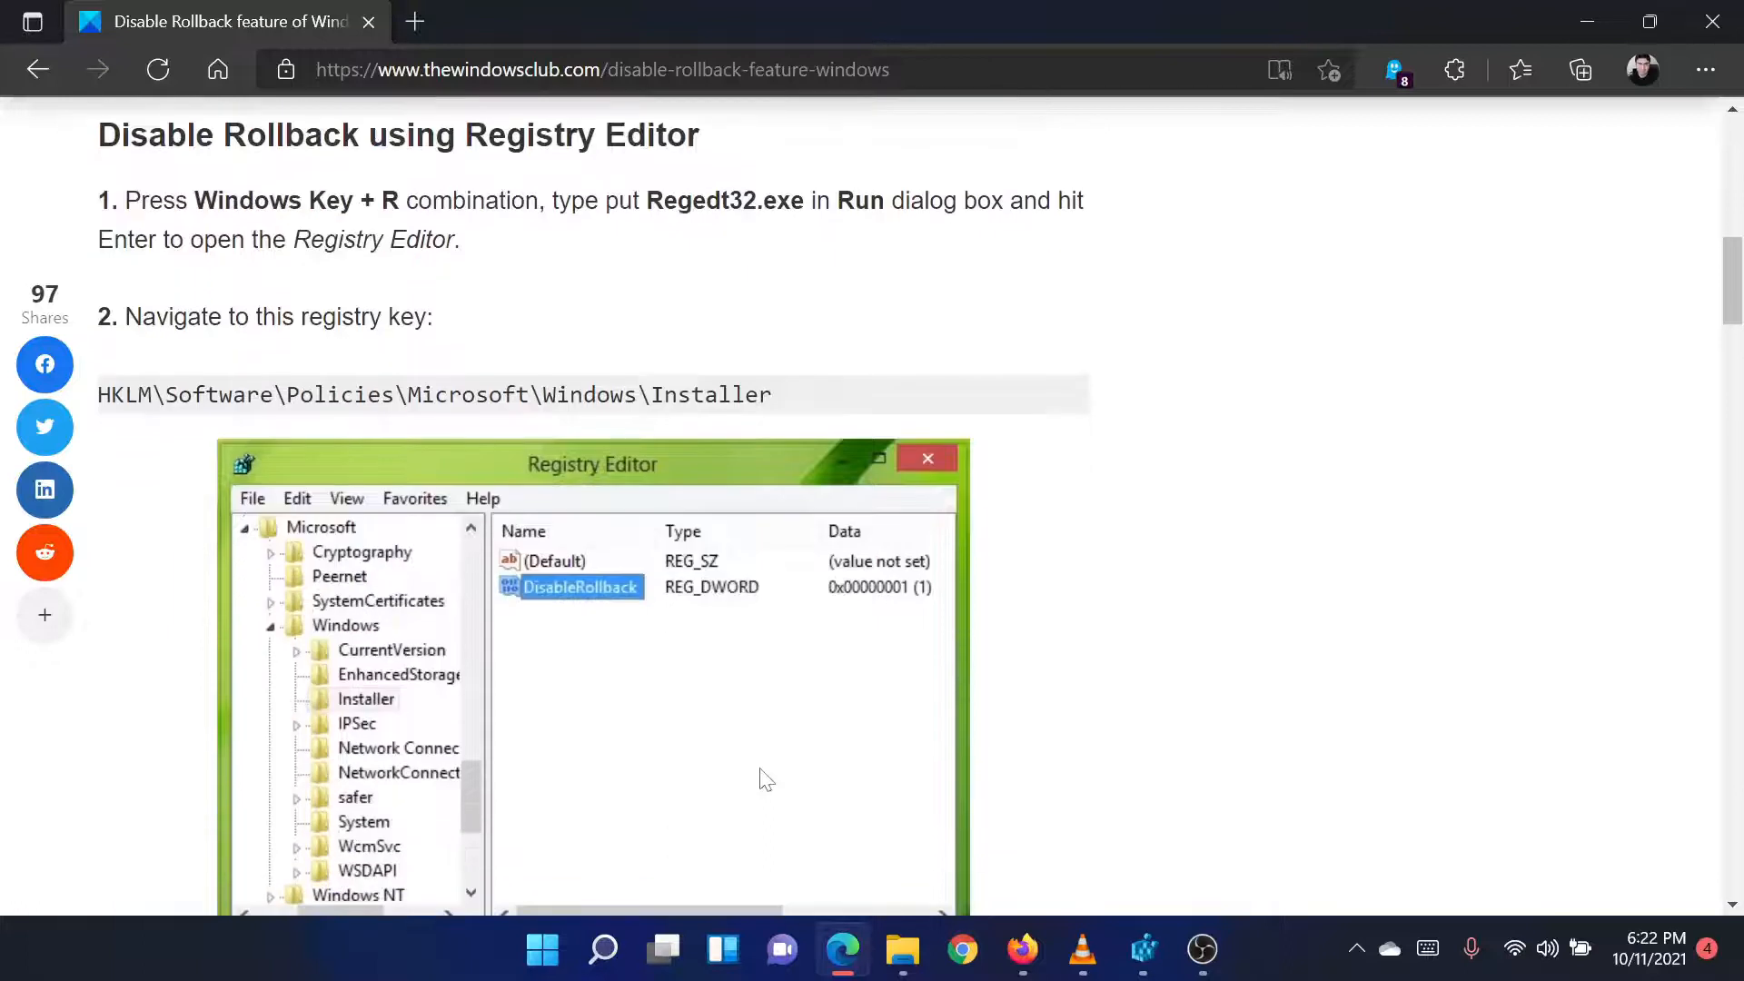
- Bring up the Run dialog with Win+R to launch regedit
key("Win+r")
type("regedit")
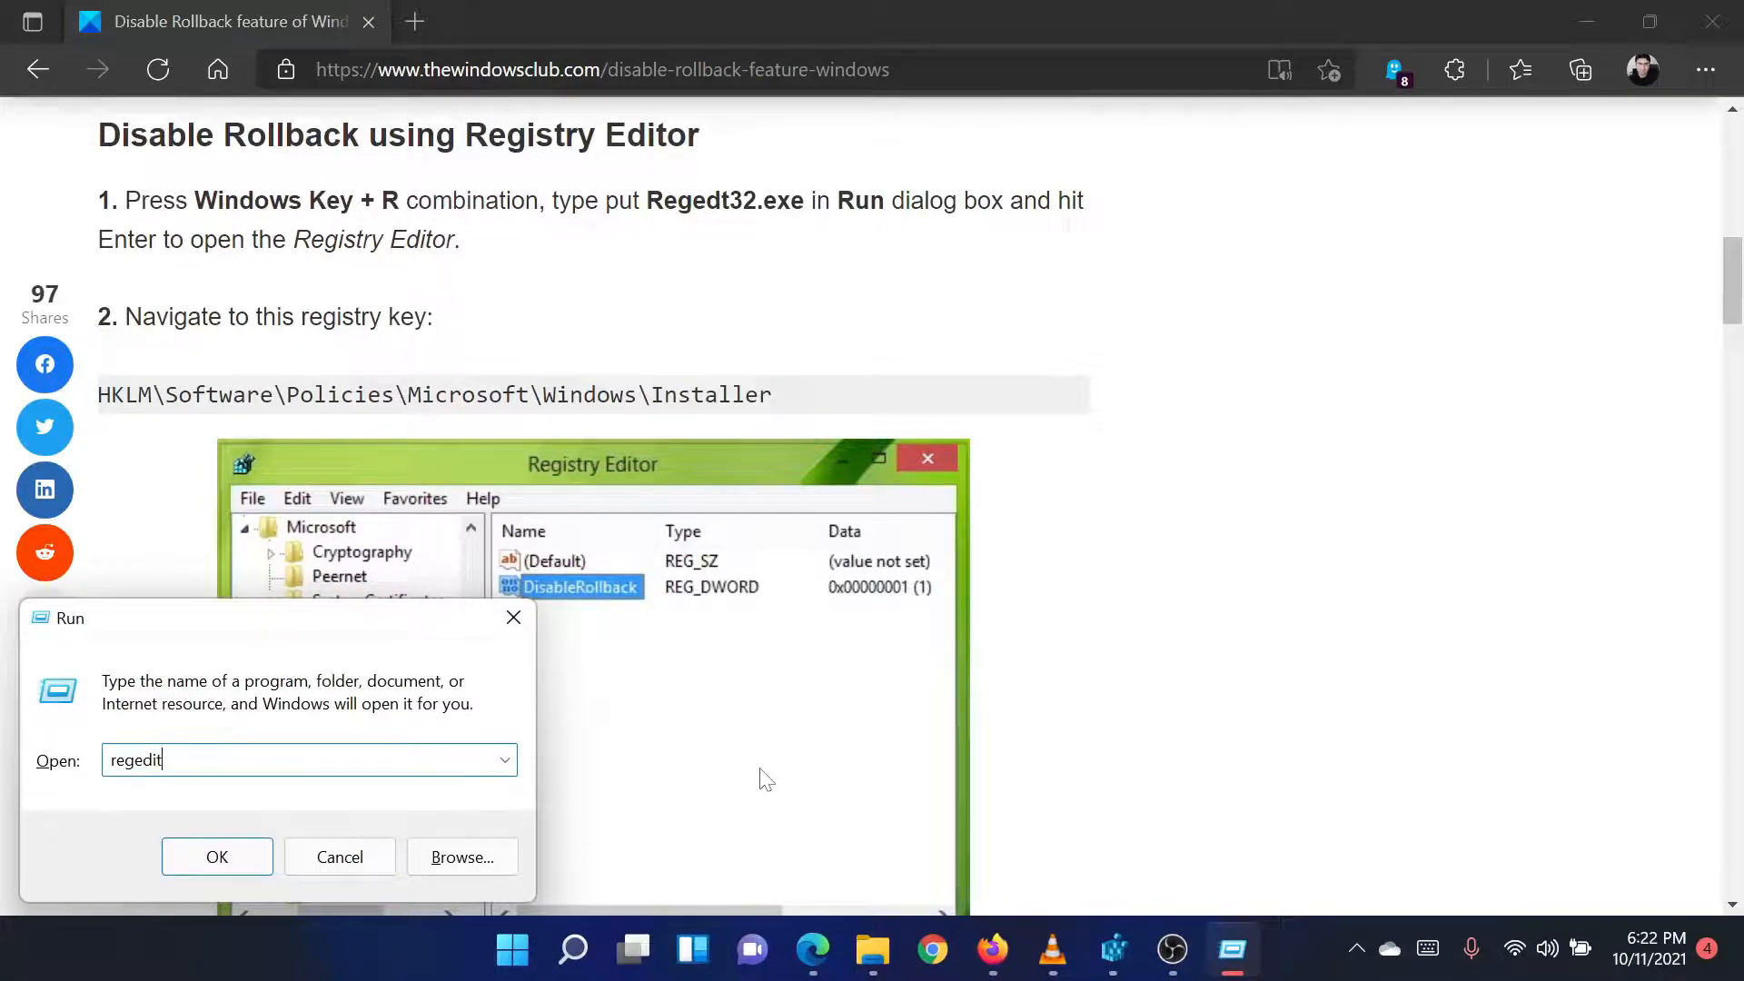
mouse_move(932, 785)
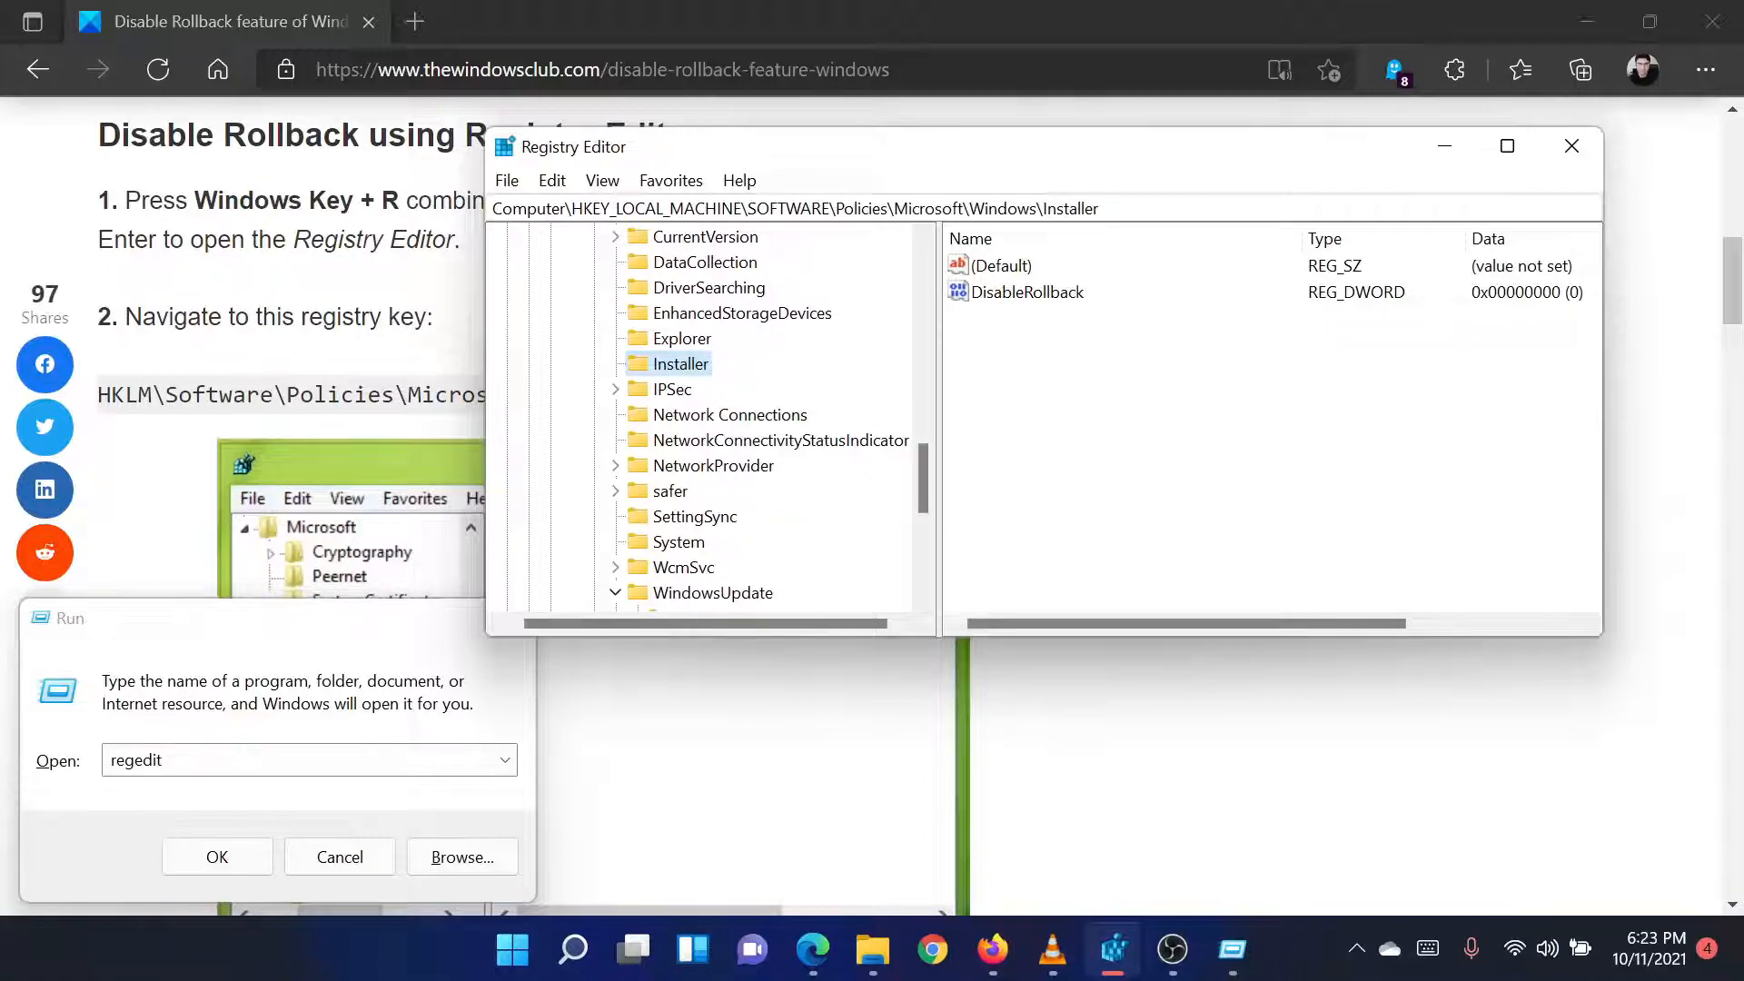
mouse_move(874, 245)
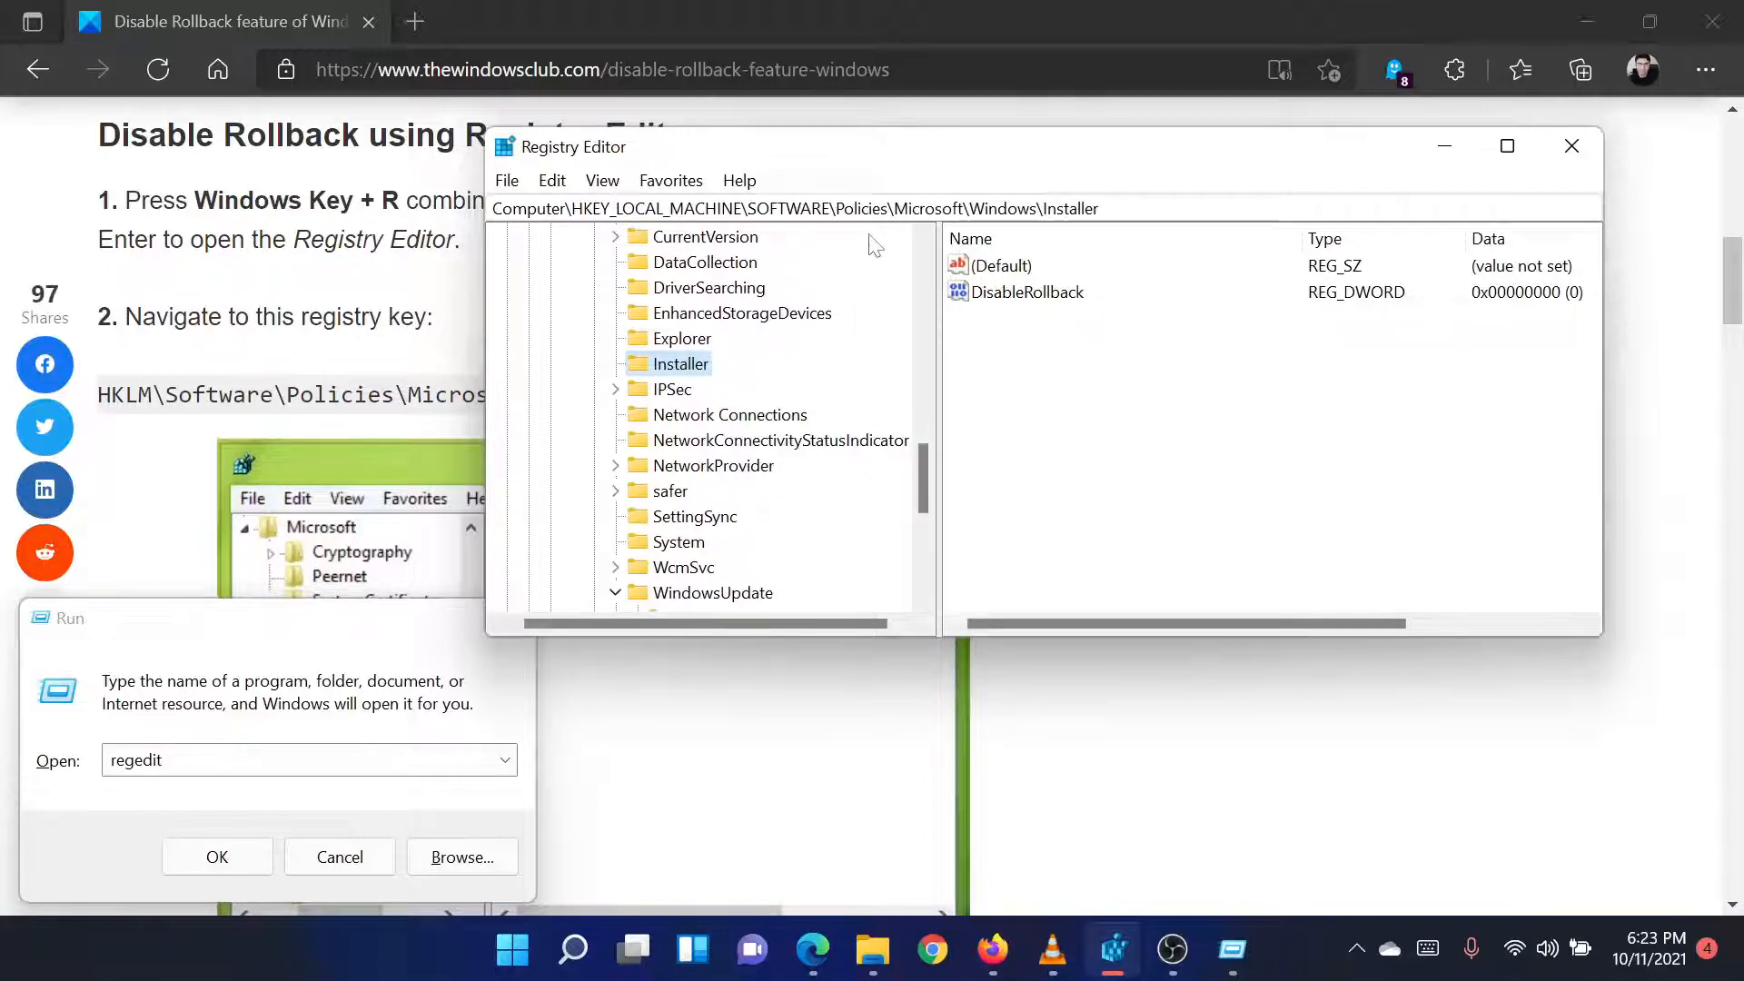
mouse_move(914, 320)
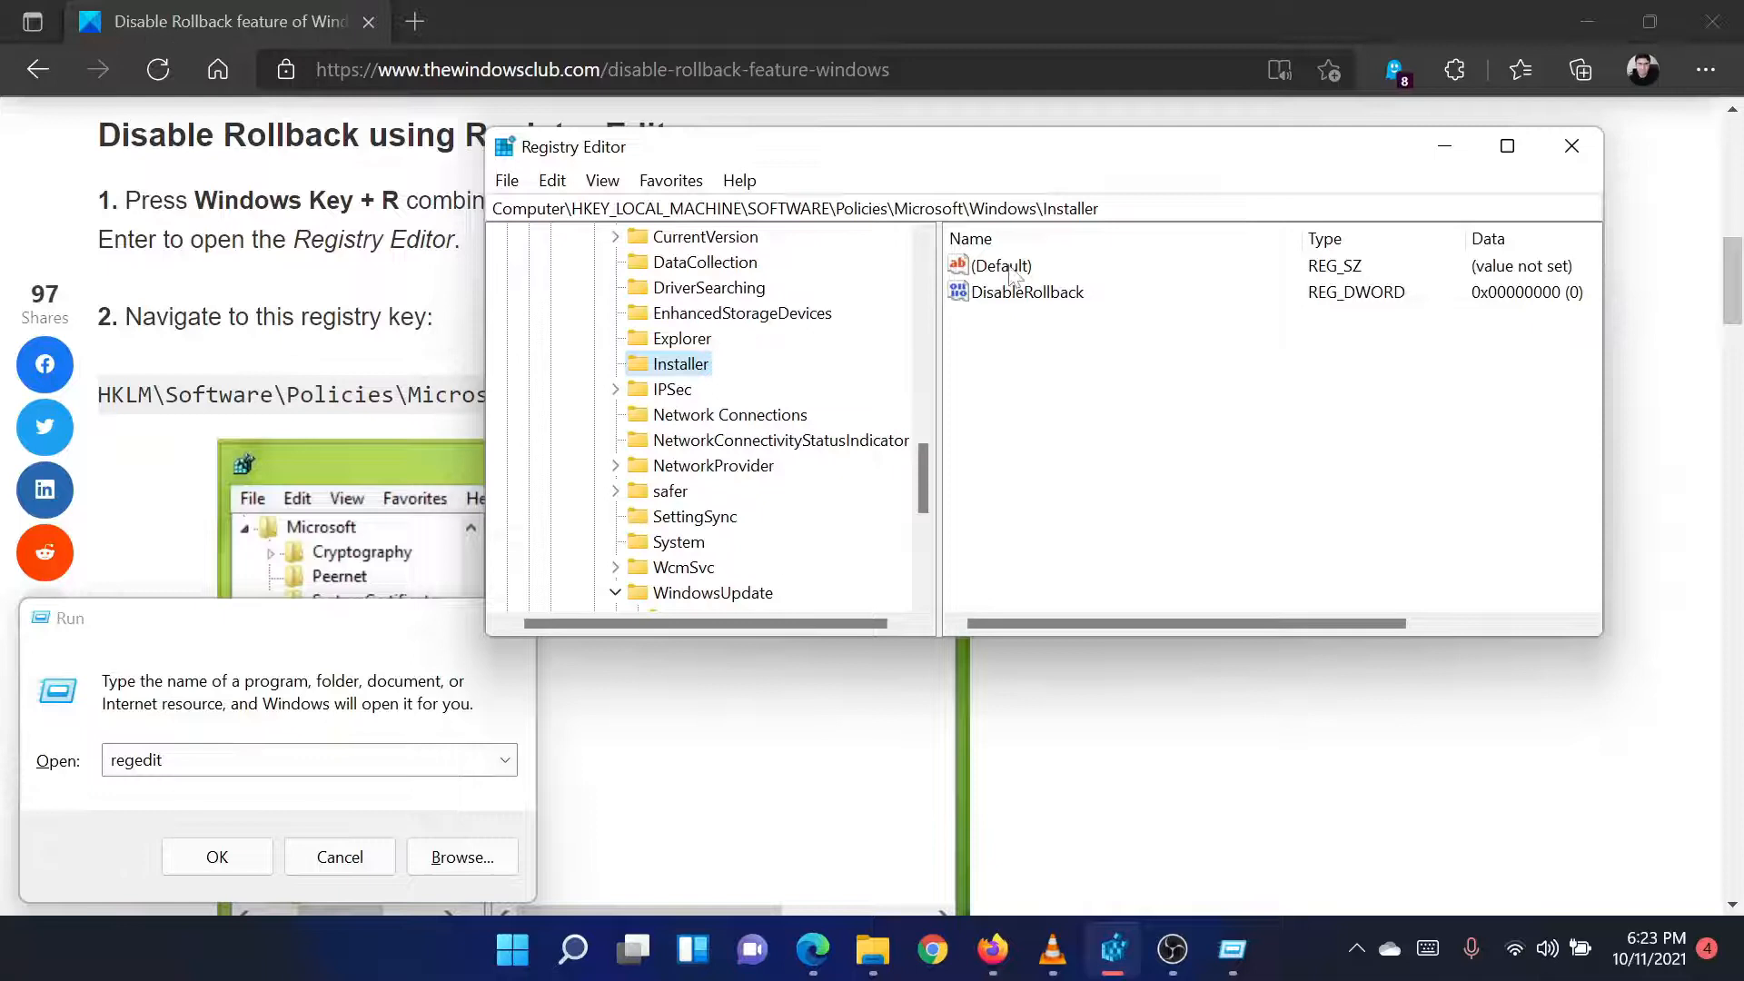
mouse_move(840, 452)
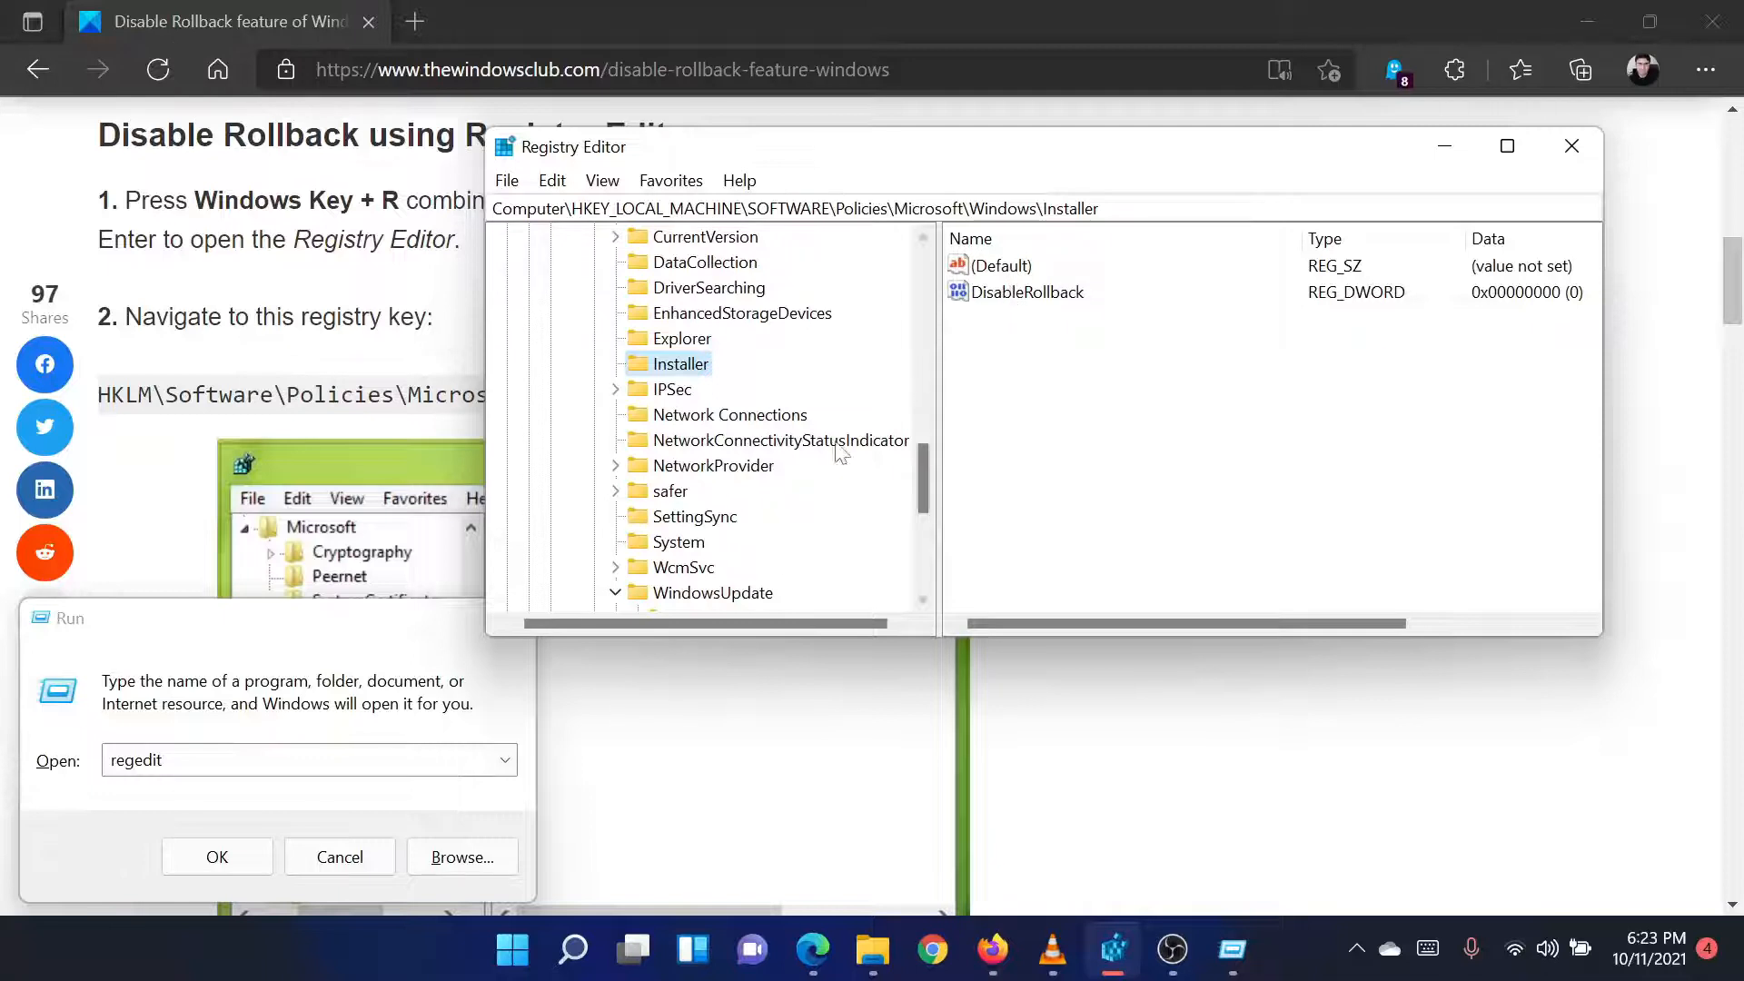
mouse_move(1065, 358)
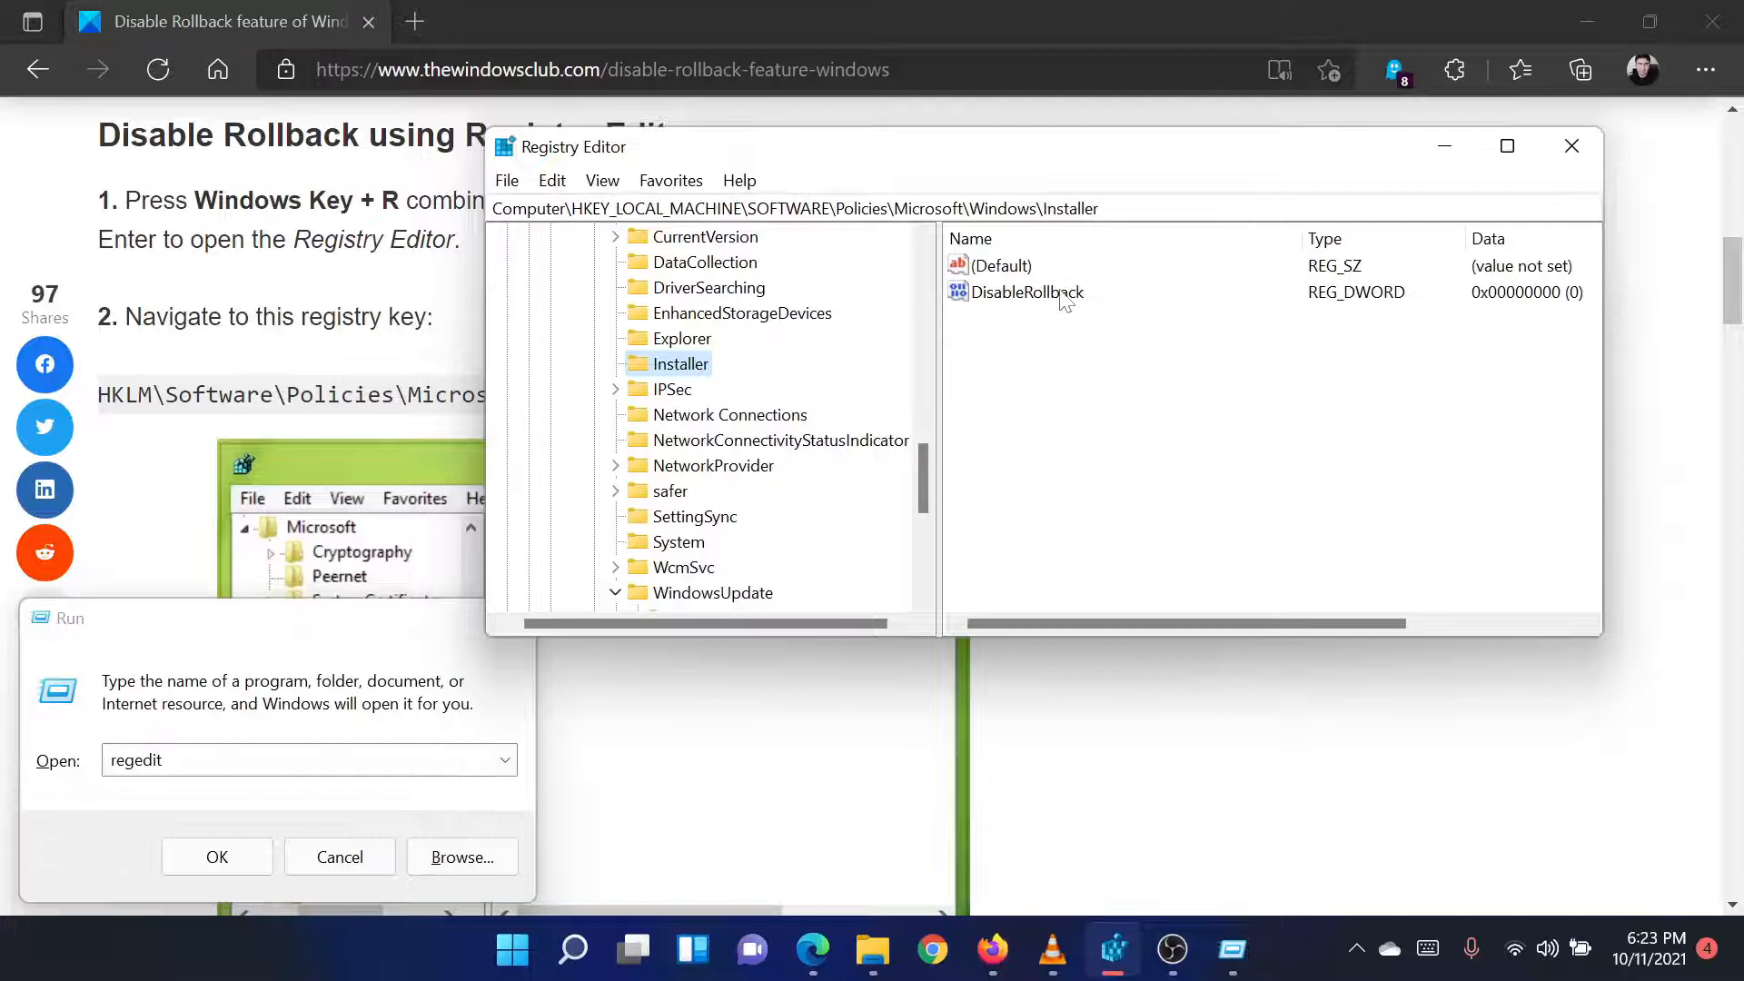
- Start editing the DisableRollback value under the Windows\Installer policies key
left_click(1025, 291)
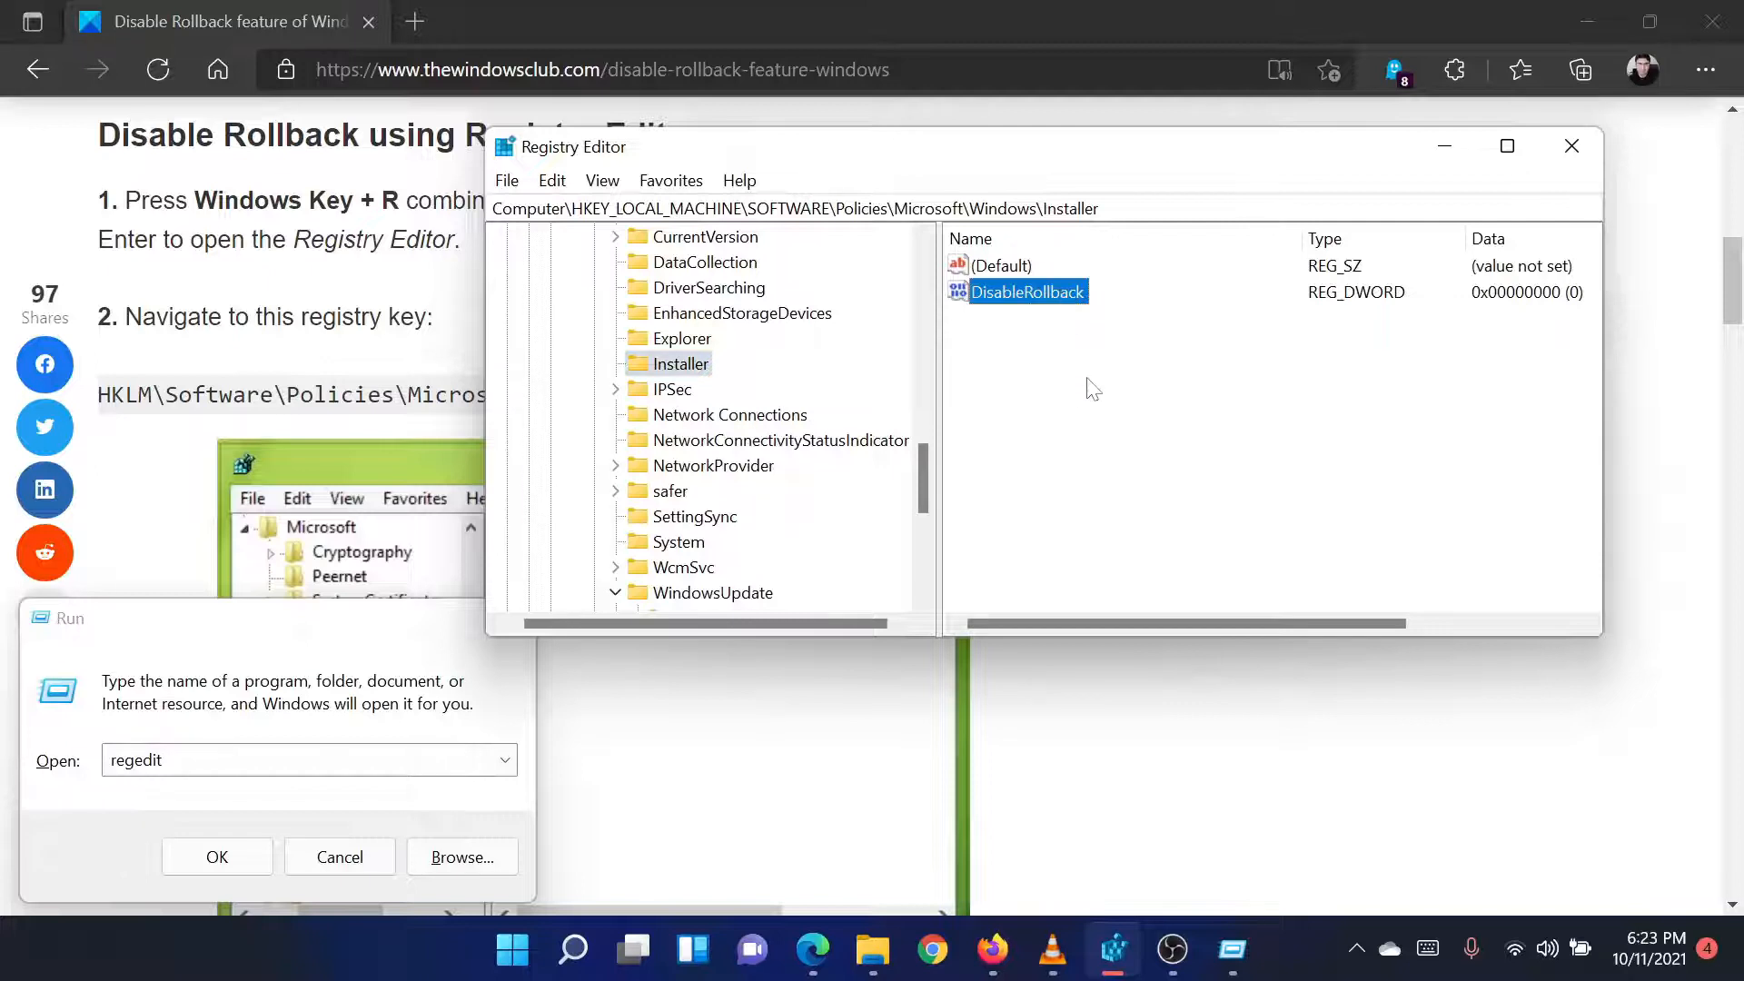
double_click(1025, 291)
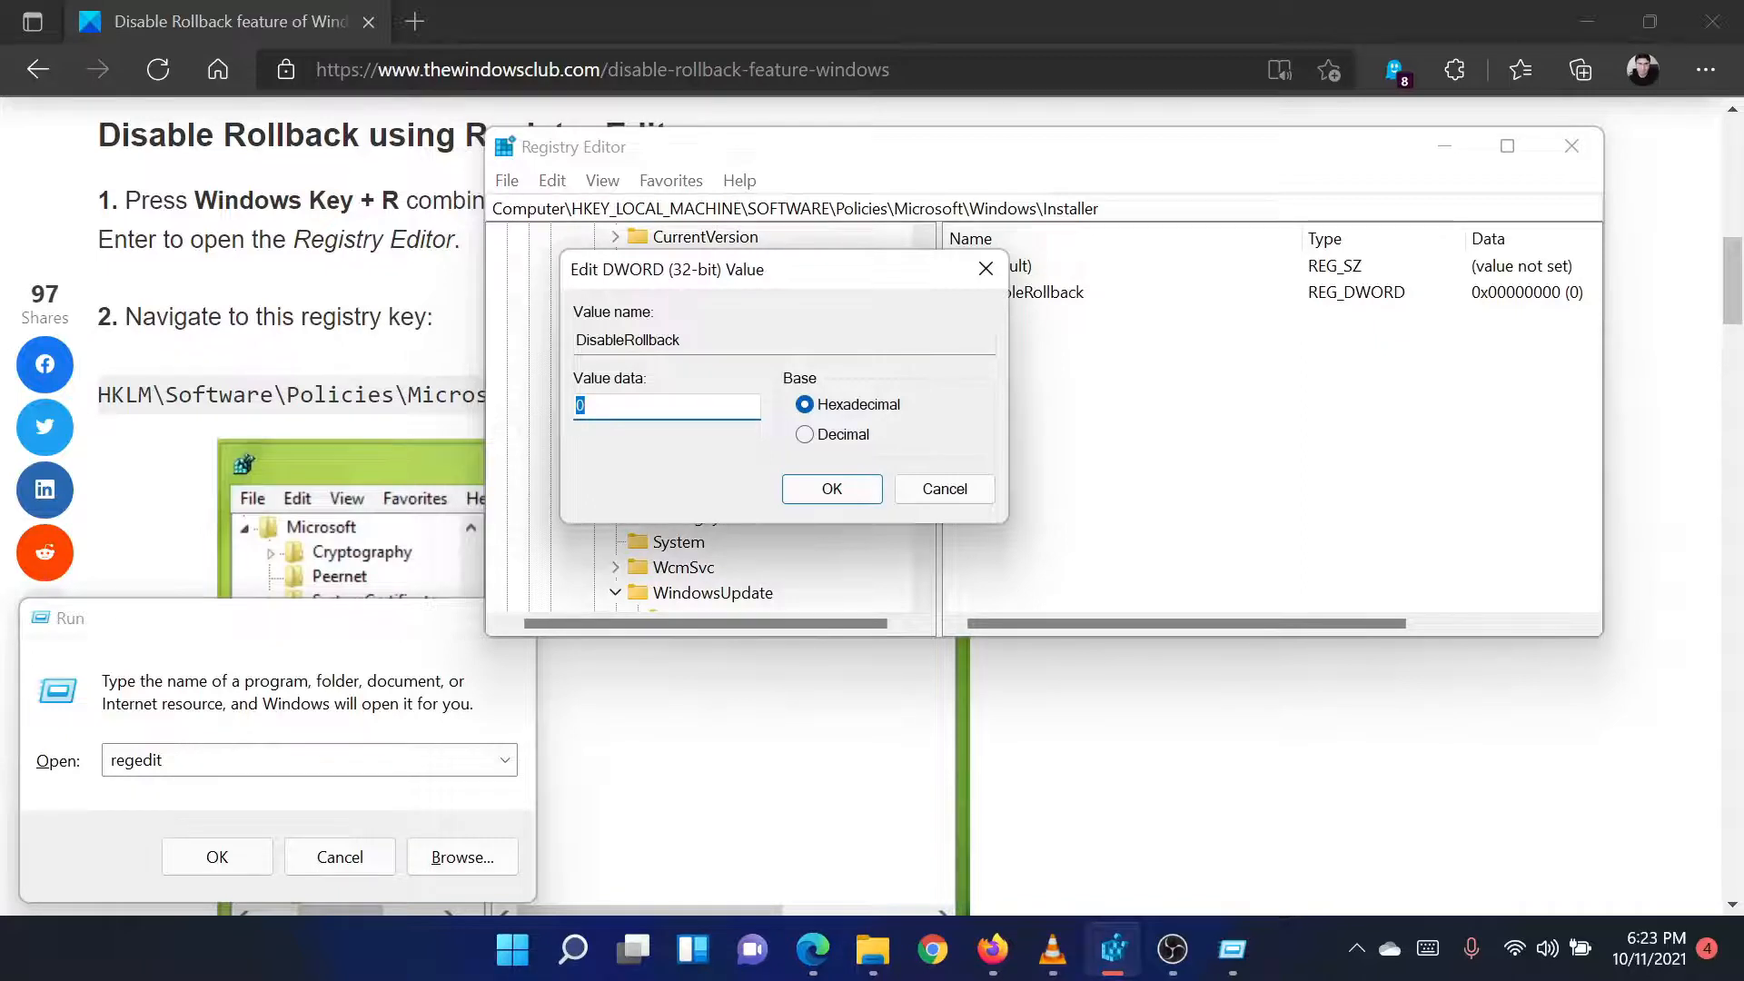
- Set DisableRollback's value data to 1 and confirm
type("1")
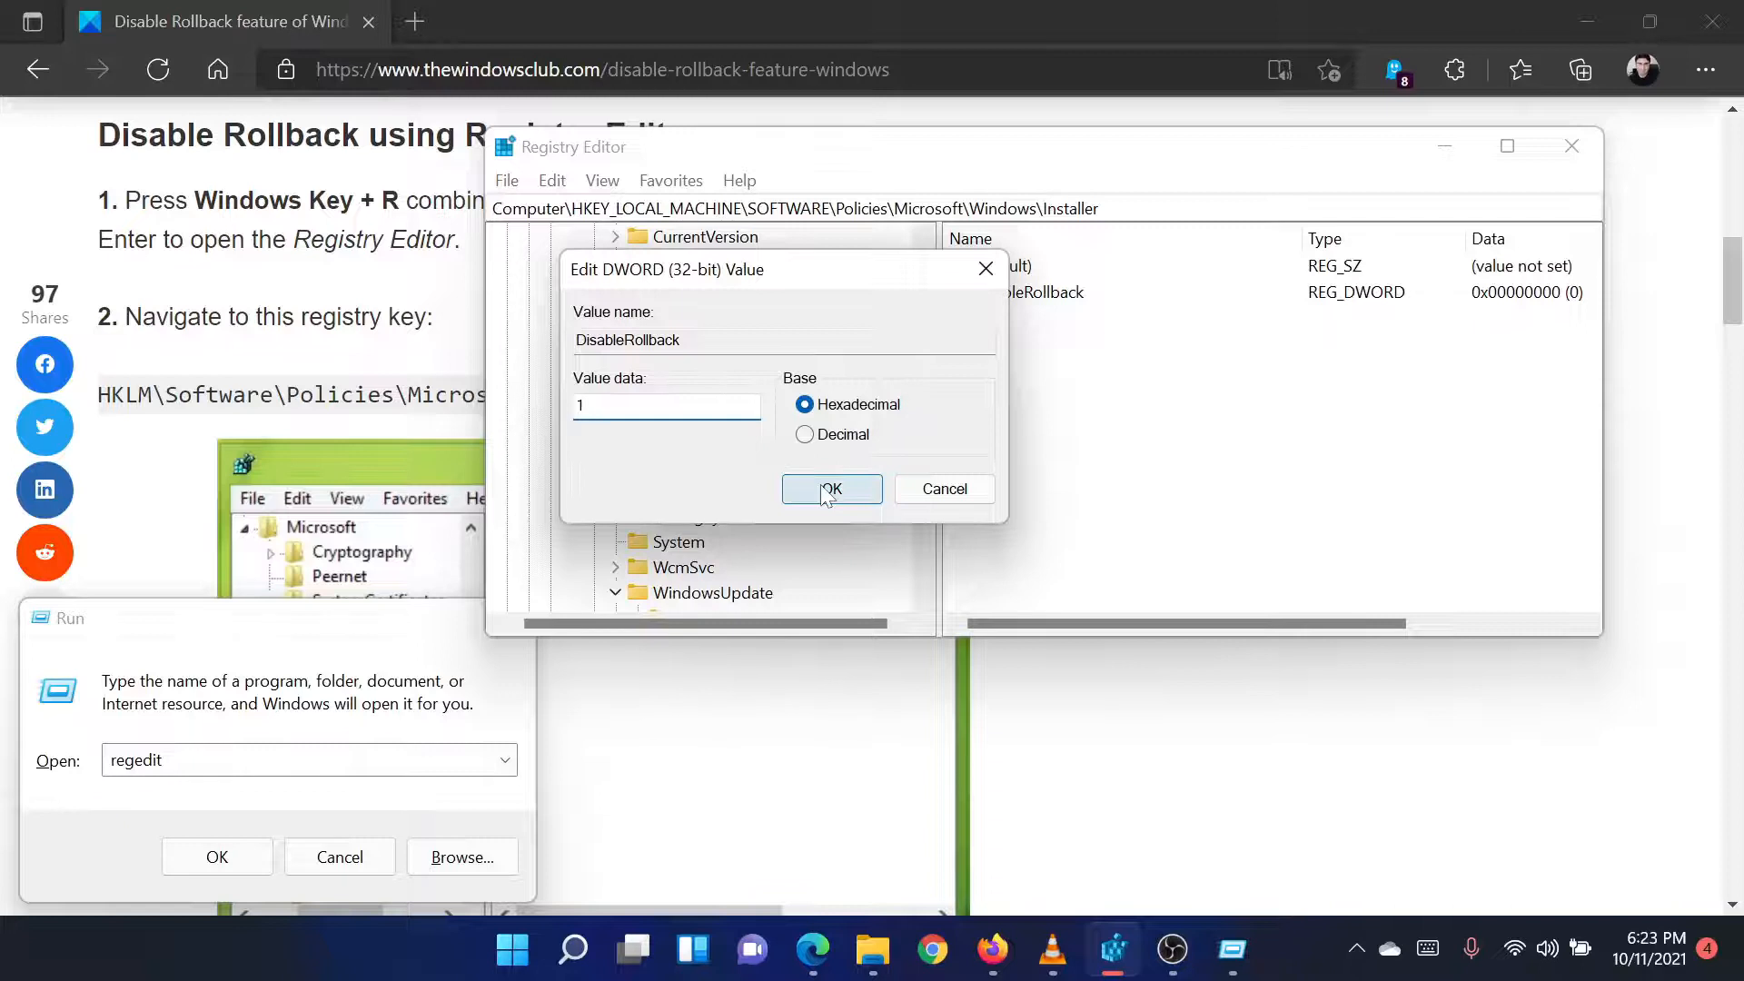
left_click(830, 489)
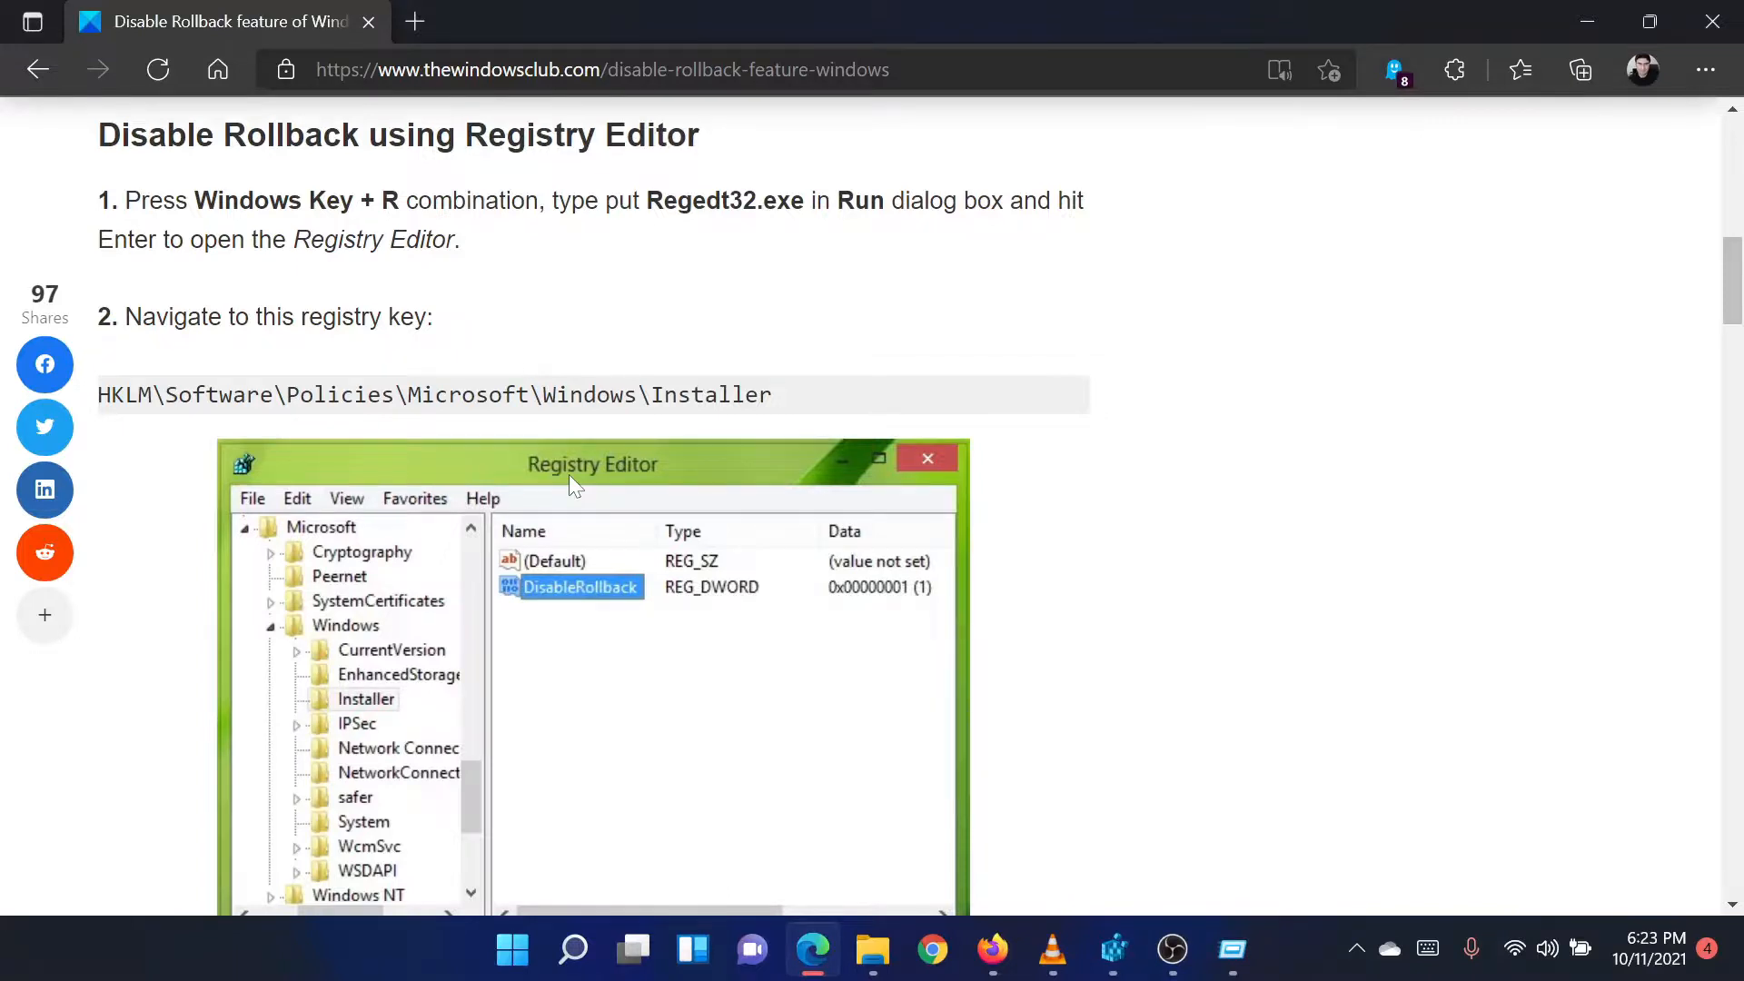
- Scroll back to the article's title and introduction on Windows Installer rollback
scroll("up", 3)
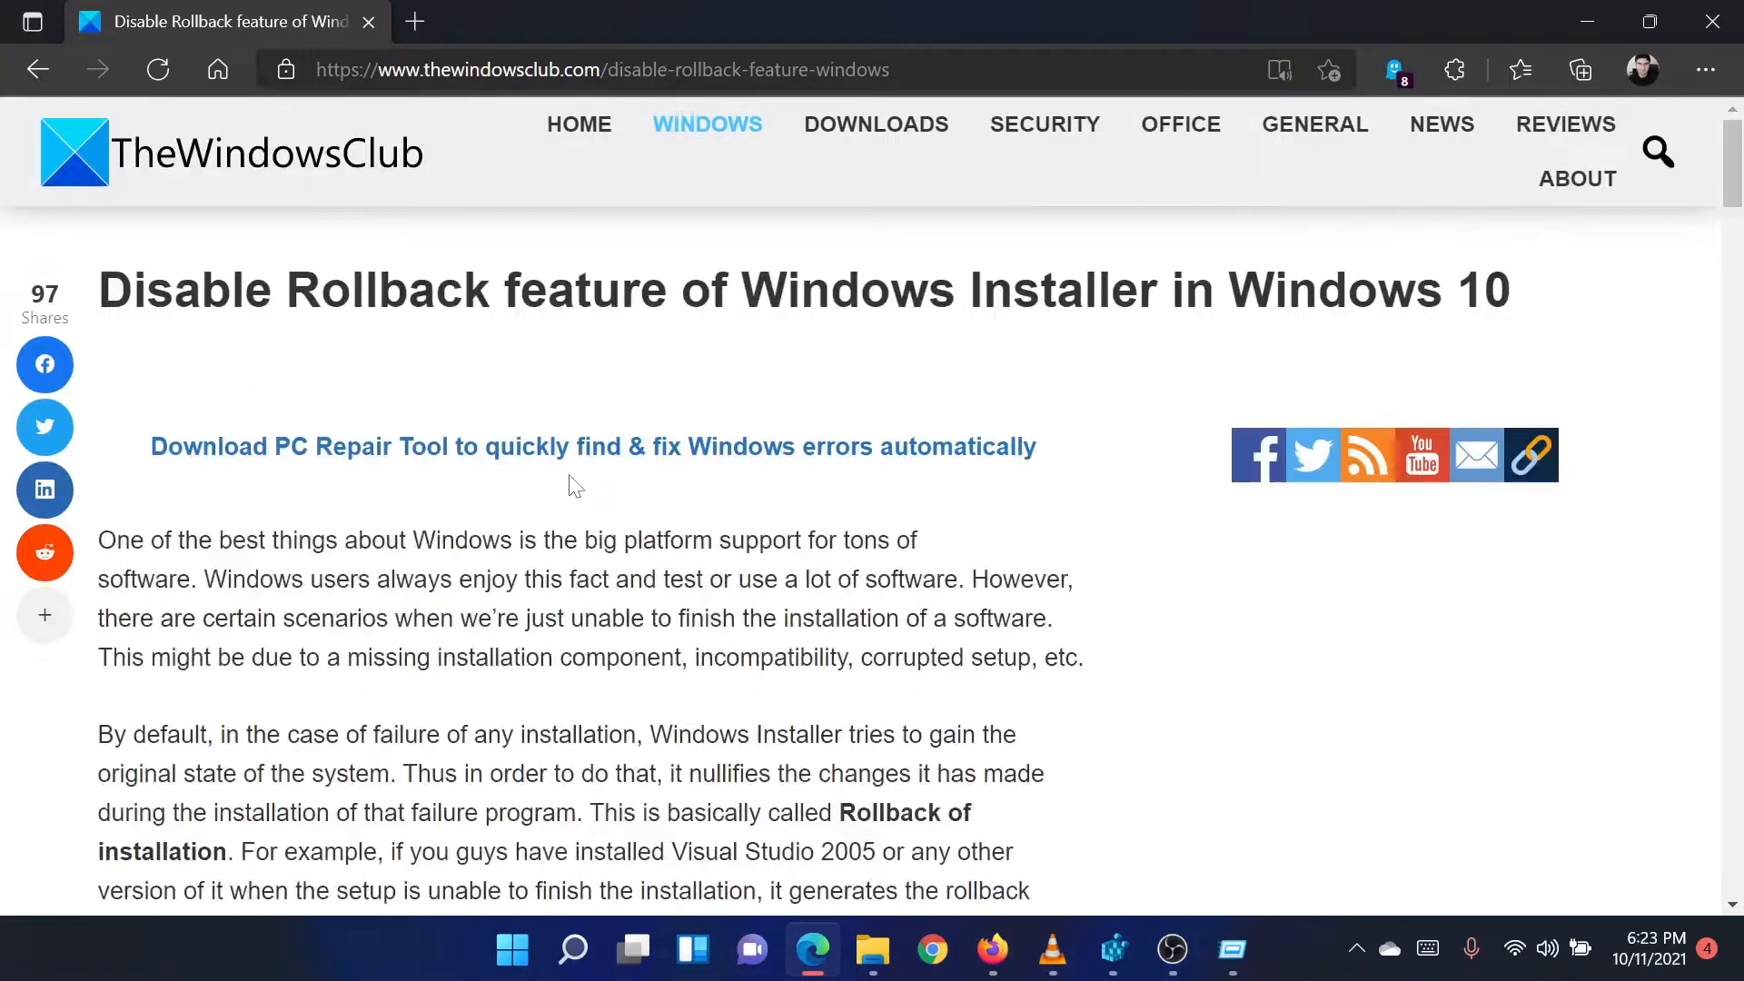